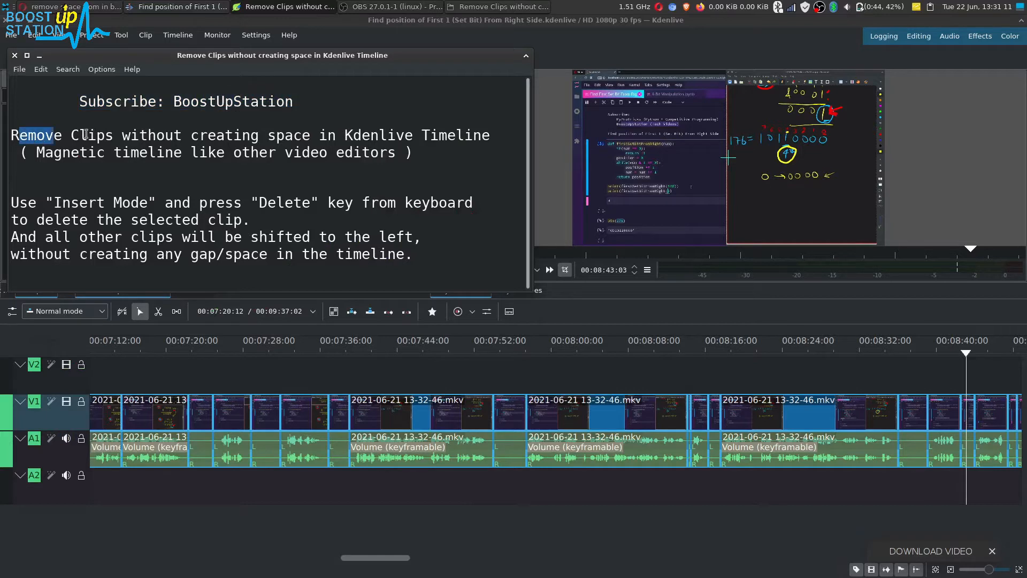
- Select the 'Use Insert Mode…' paragraph in the notes editor describing gap-free clip deletion
{"action": "left_click_drag", "start_coordinate": [33, 135], "coordinate": [275, 135]}
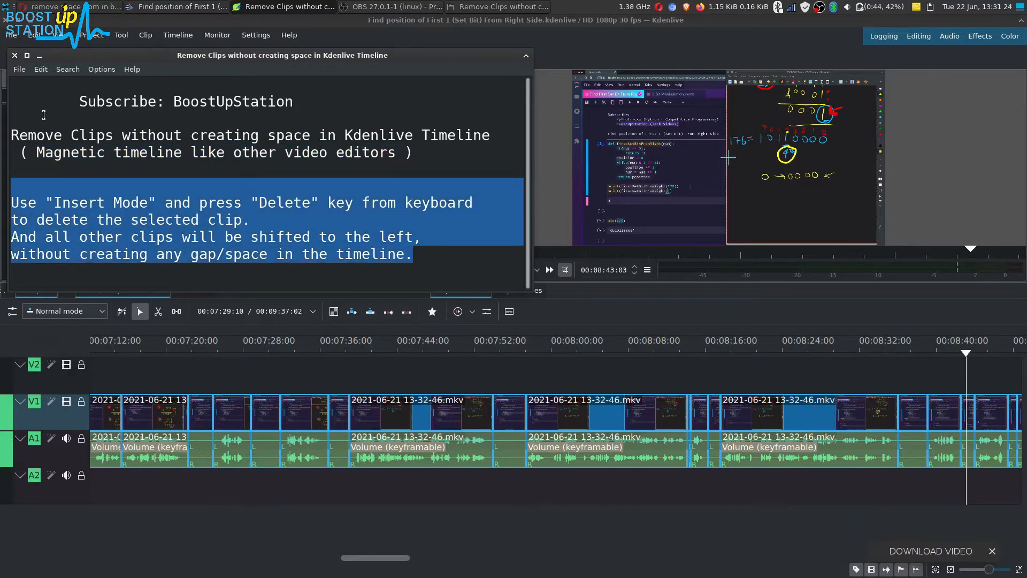
- Select the short clip at about 00:07:52 on the V1/A1 tracks
{"action": "left_click", "coordinate": [511, 413]}
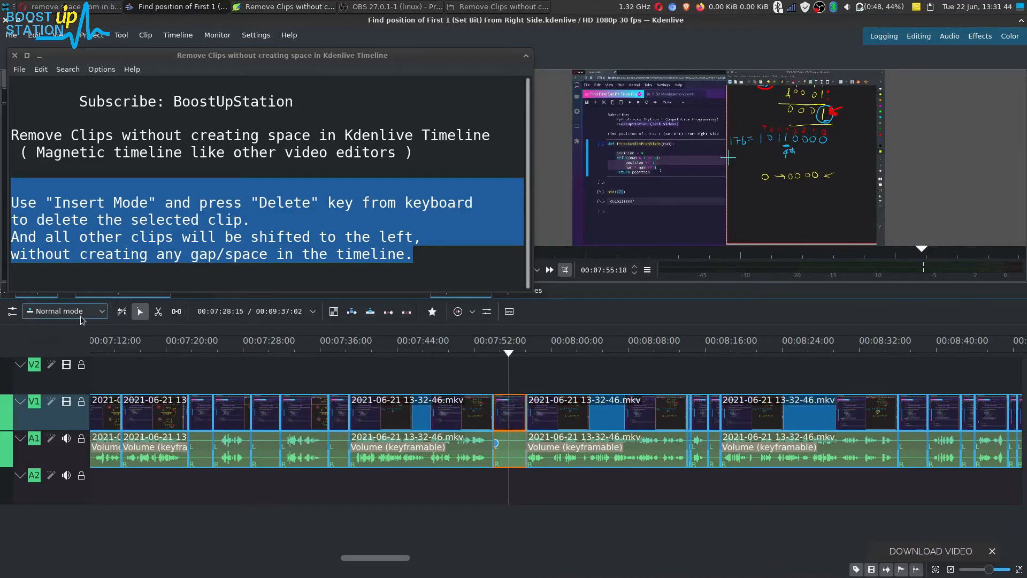
- Switch the timeline editing mode to Insert from the toolbar mode list
{"action": "left_click", "coordinate": [62, 310]}
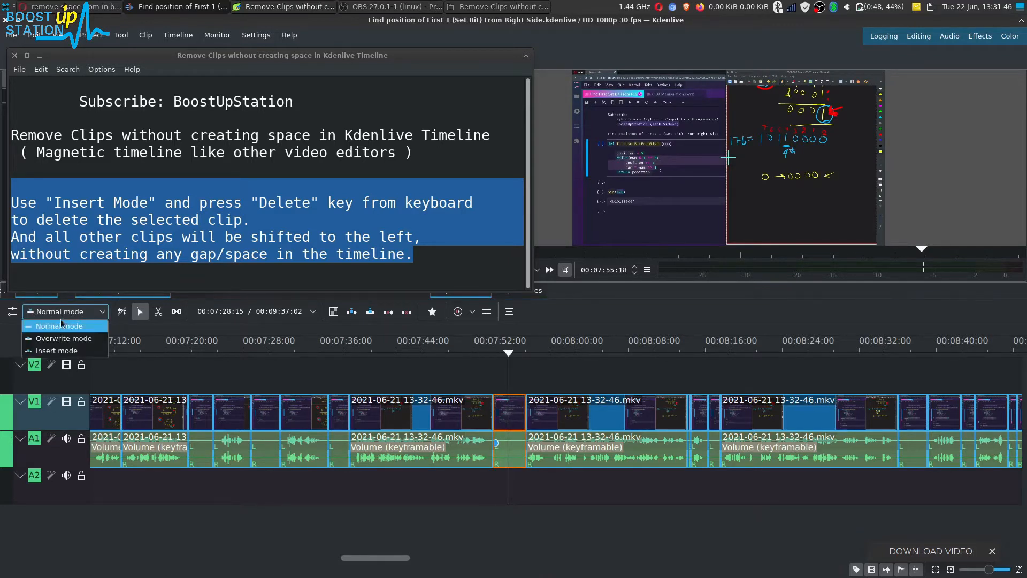
{"action": "mouse_move", "coordinate": [64, 351]}
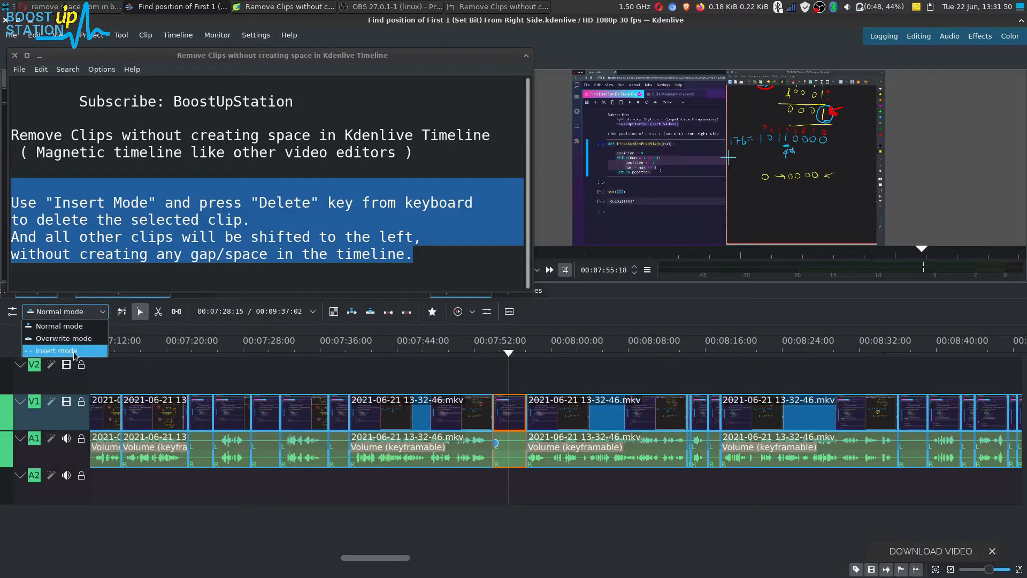
{"action": "left_click", "coordinate": [58, 351]}
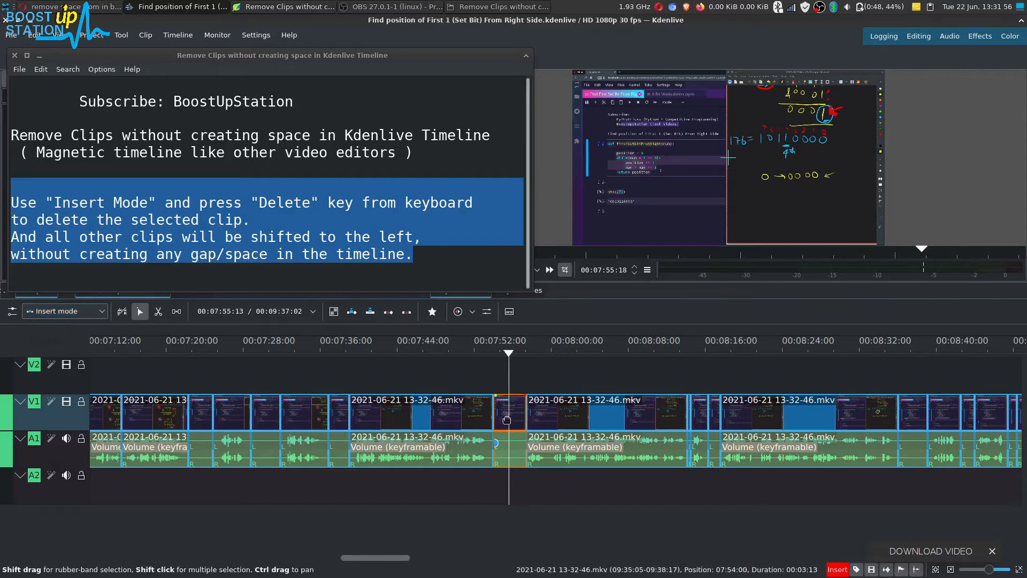
- Delete the selected clip, closing the gap and shortening the project from about 9:37 to 9:18
{"action": "key", "text": "Delete"}
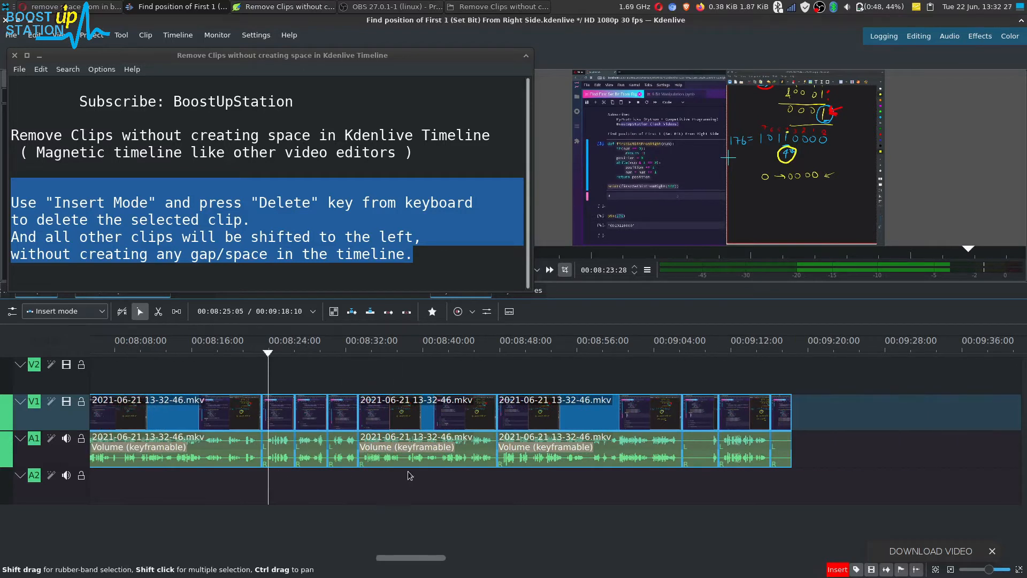
{"action": "mouse_move", "coordinate": [312, 420]}
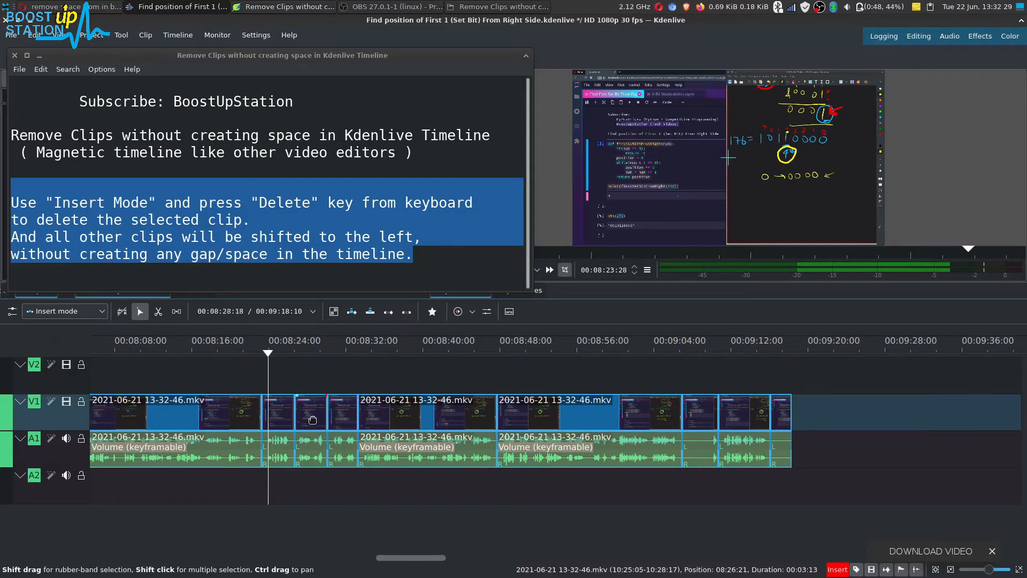
- Select and remove another clip, cutting the project to about 8:51, and reopen the editing-mode list
{"action": "left_click", "coordinate": [311, 411]}
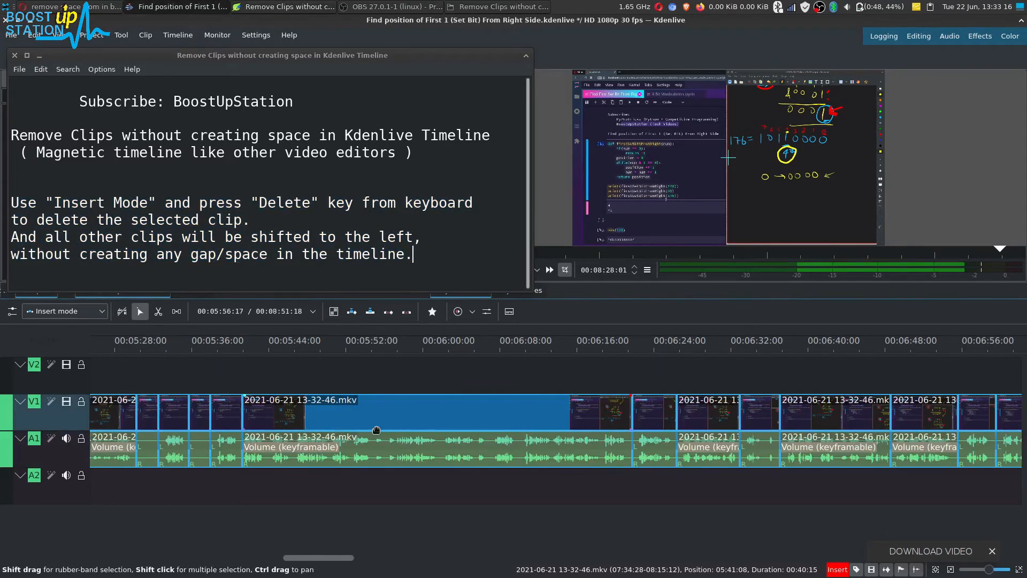
{"action": "left_click", "coordinate": [62, 310]}
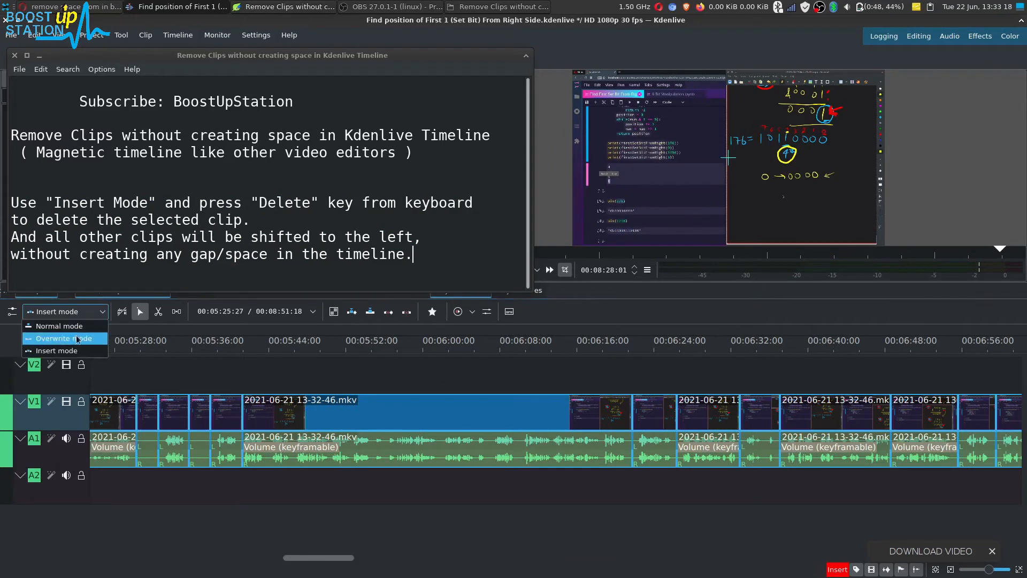